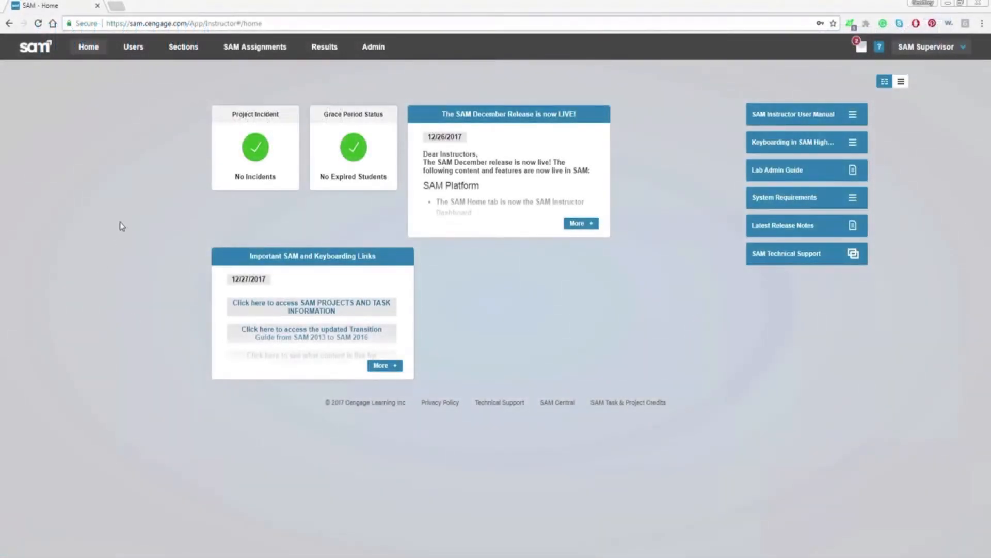
Step: Go to the Sections list showing Keyboarding, SAM 2013 and SAM 2016 sections
left_click(182, 47)
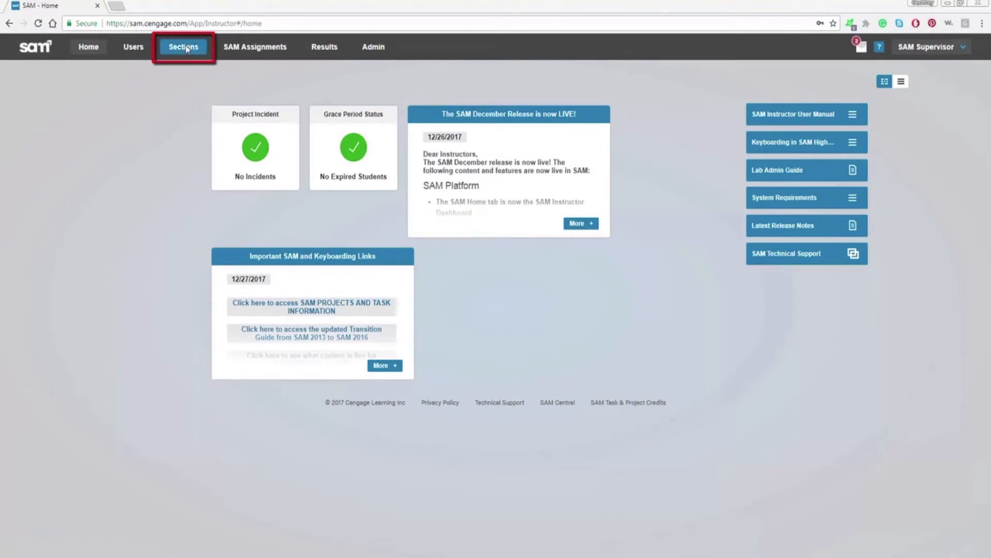
left_click(184, 46)
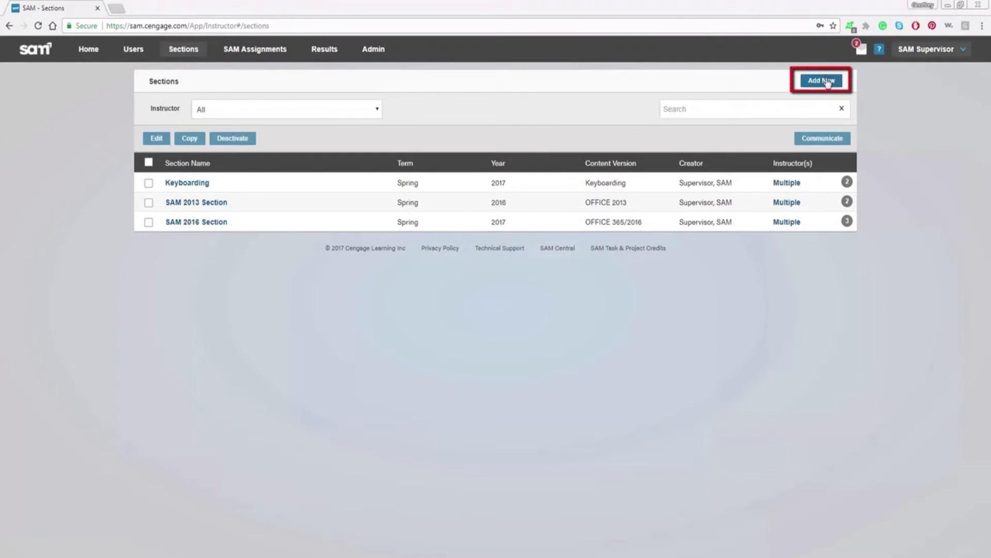
Step: Start a new section named 'Office 2016 Intro' and set its term
left_click(821, 80)
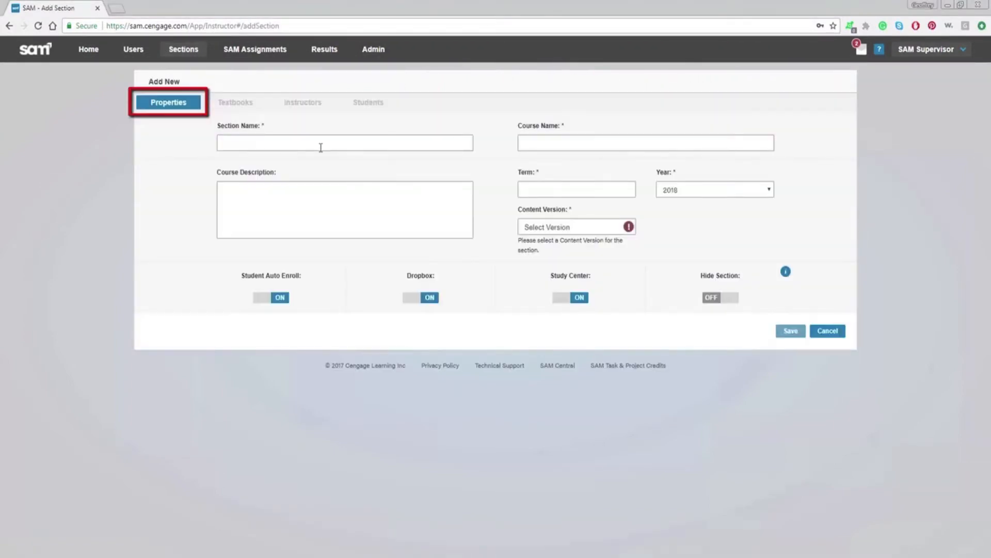
type("Office 201")
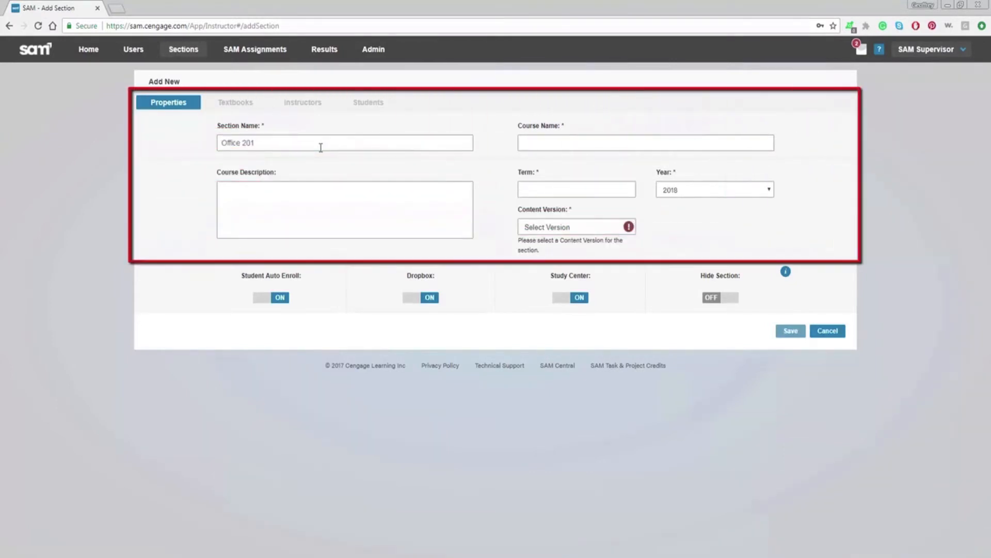
type("Office 2016 Intro")
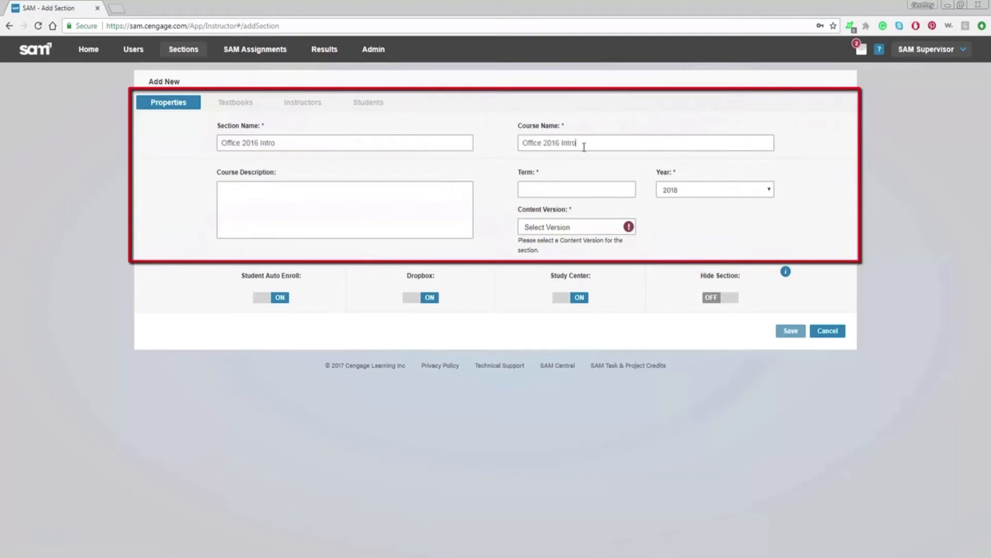
mouse_move(607, 180)
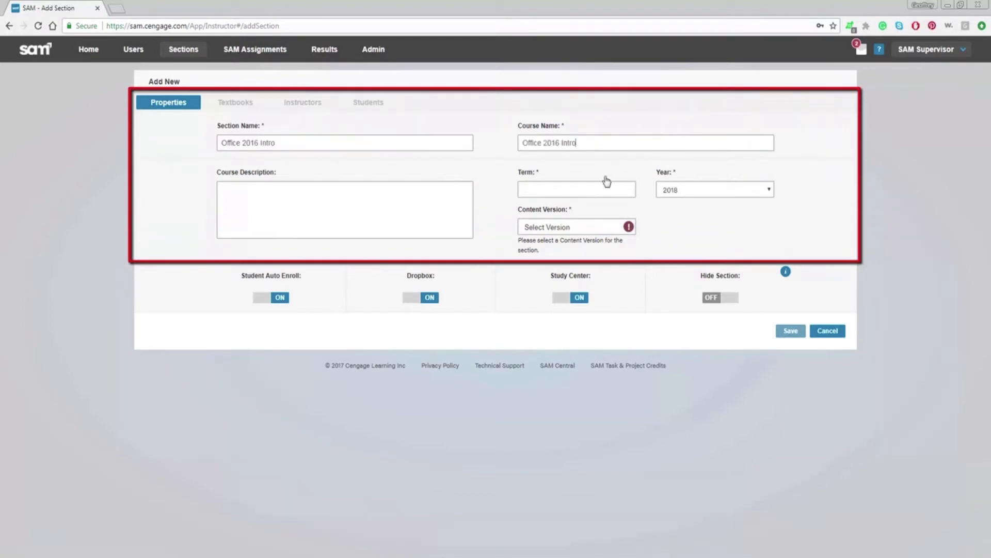
left_click(576, 189)
type("Fall")
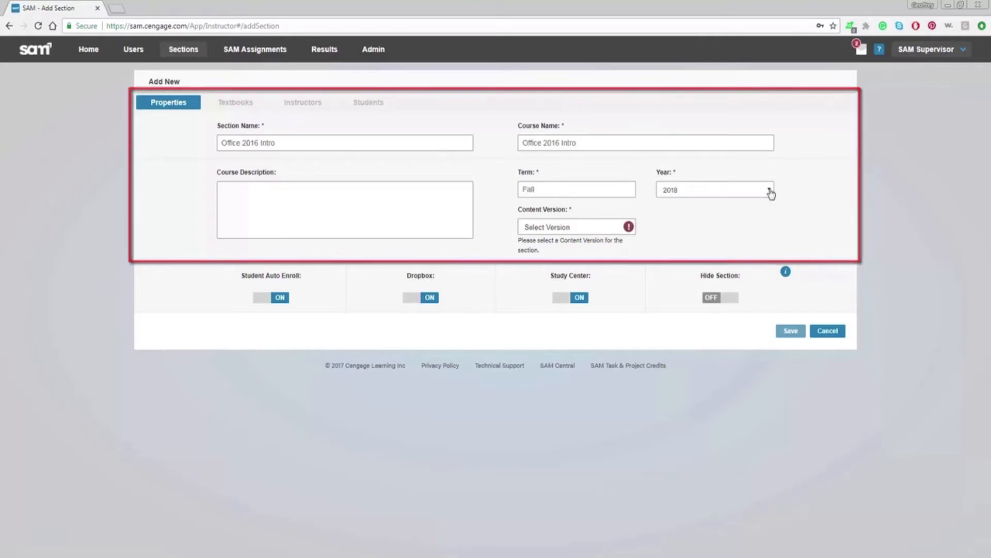
Step: Try the auto-enrollment, Dropbox, study center and hide-section toggles, leaving them at their original settings
left_click(270, 298)
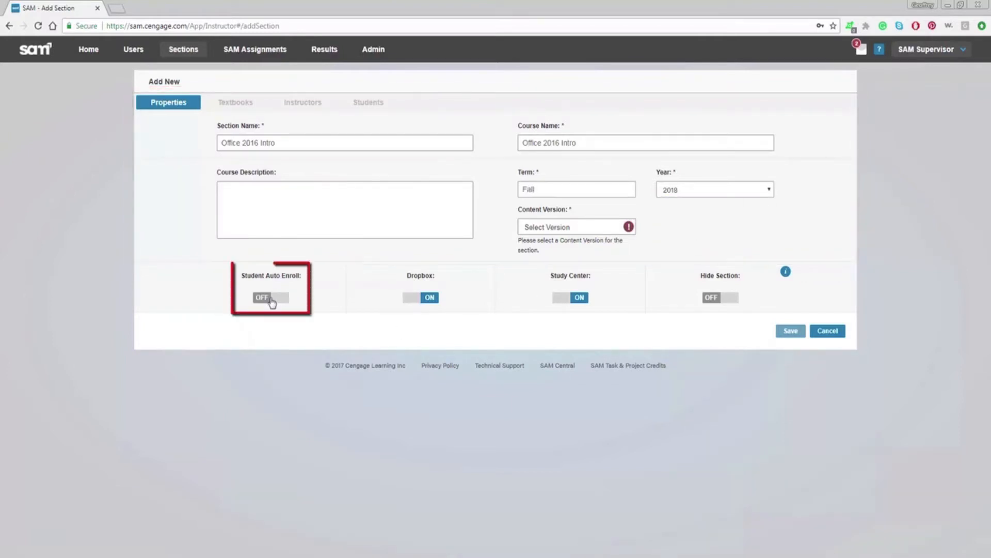
left_click(270, 298)
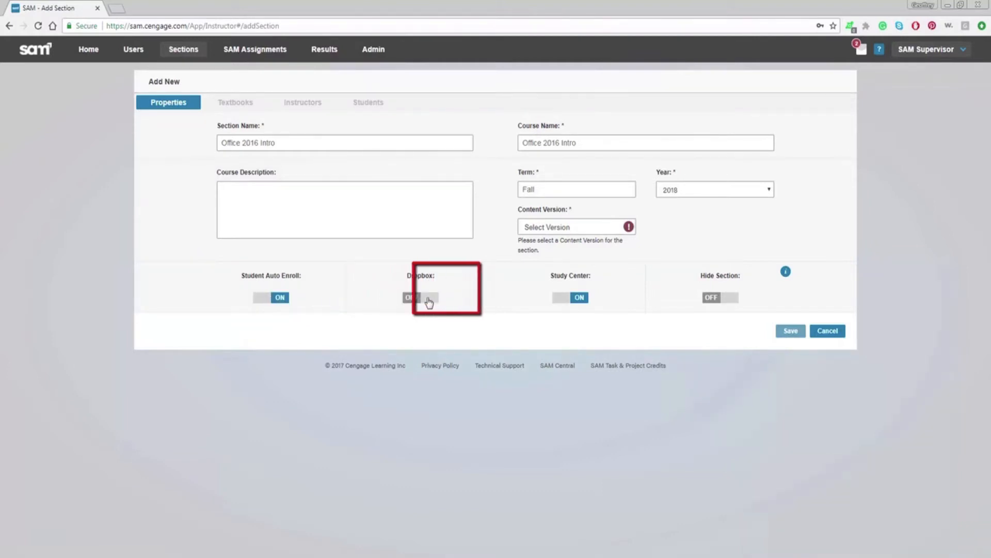
left_click(570, 298)
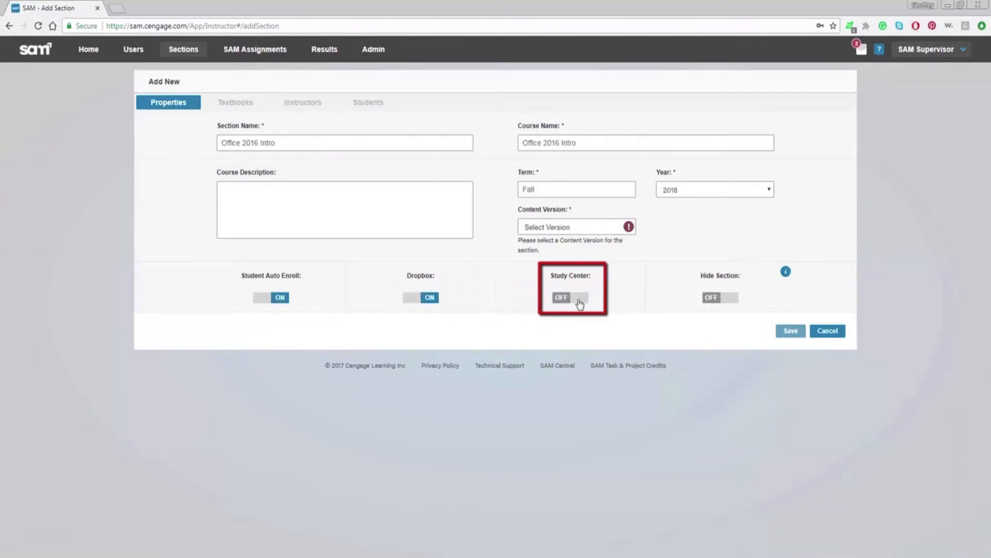
left_click(580, 298)
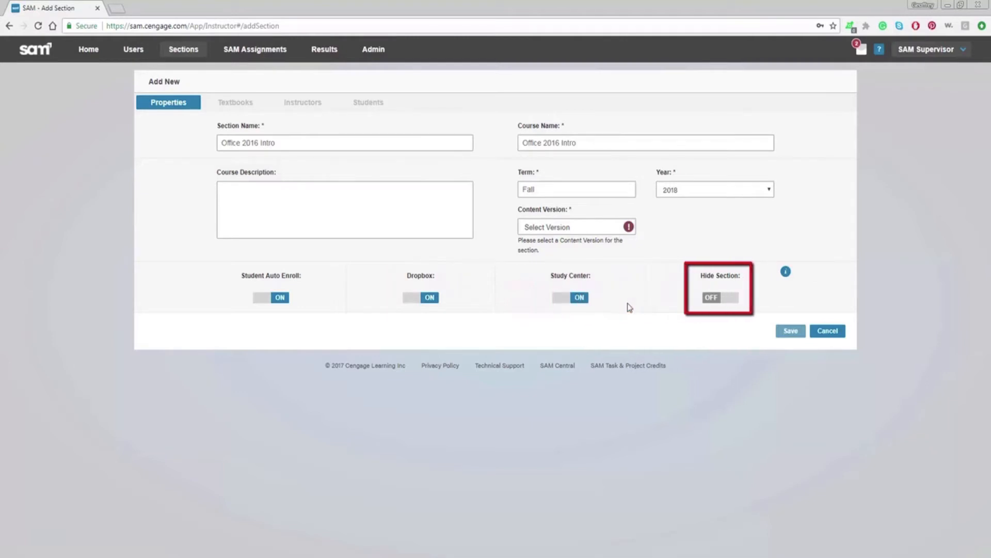
left_click(718, 298)
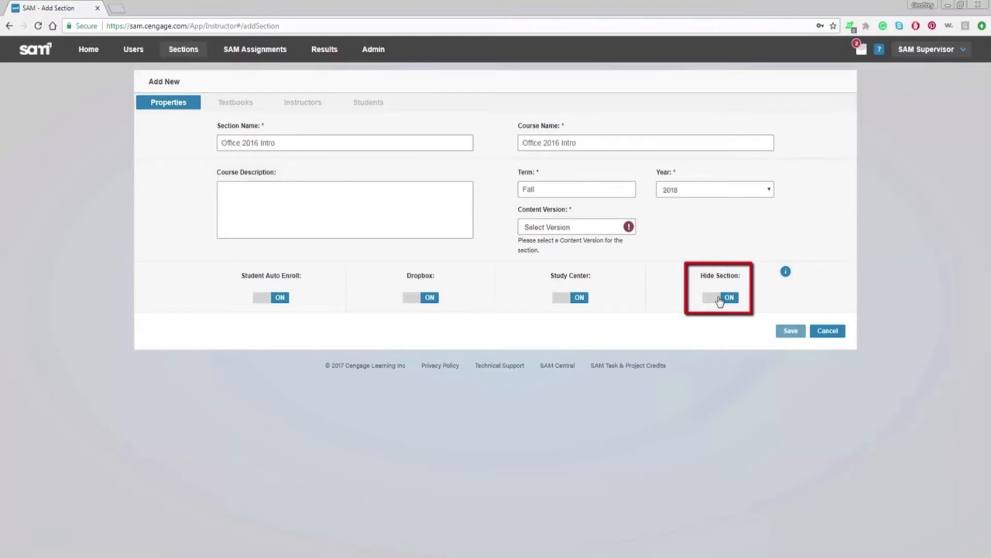
left_click(720, 298)
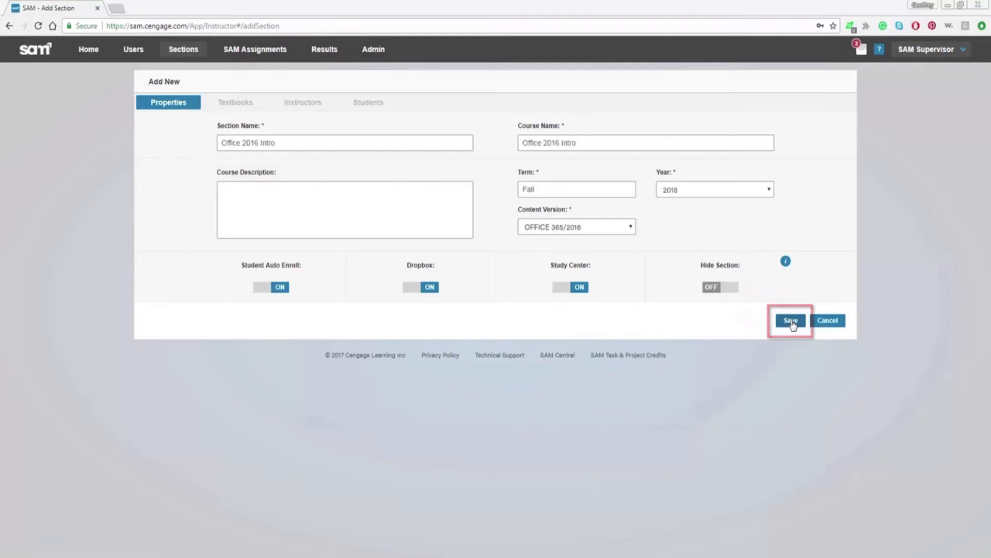
Step: Save the new section and continue into its edit page
left_click(793, 320)
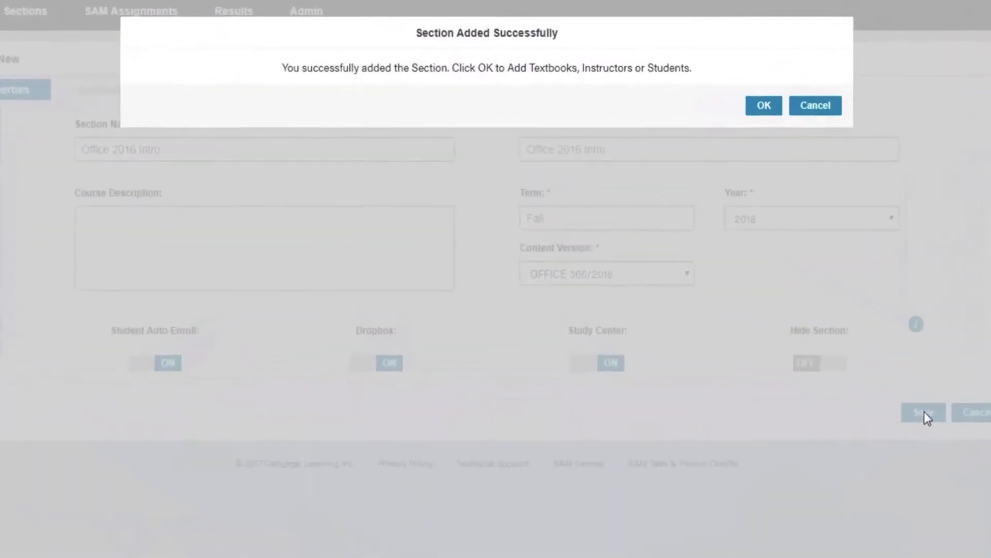
left_click(764, 106)
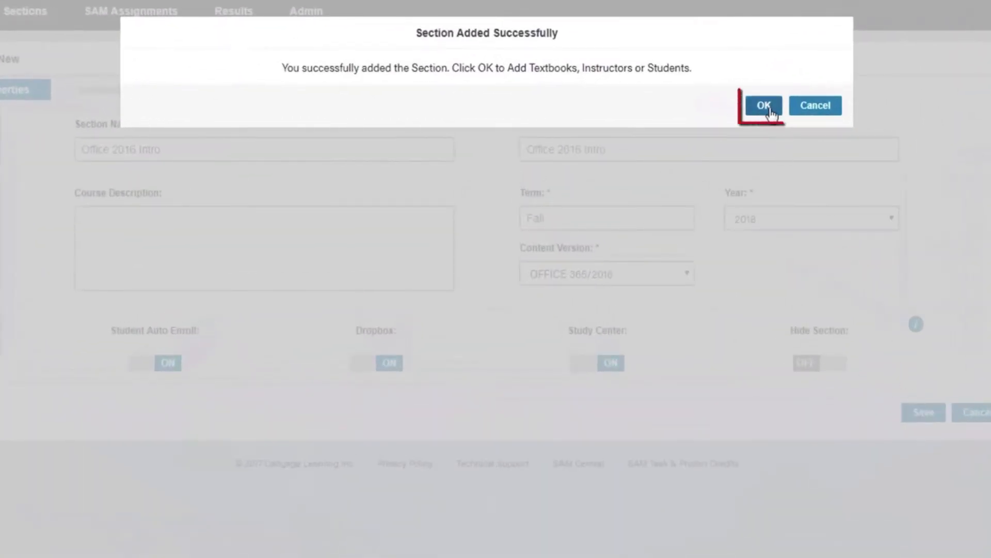
left_click(765, 105)
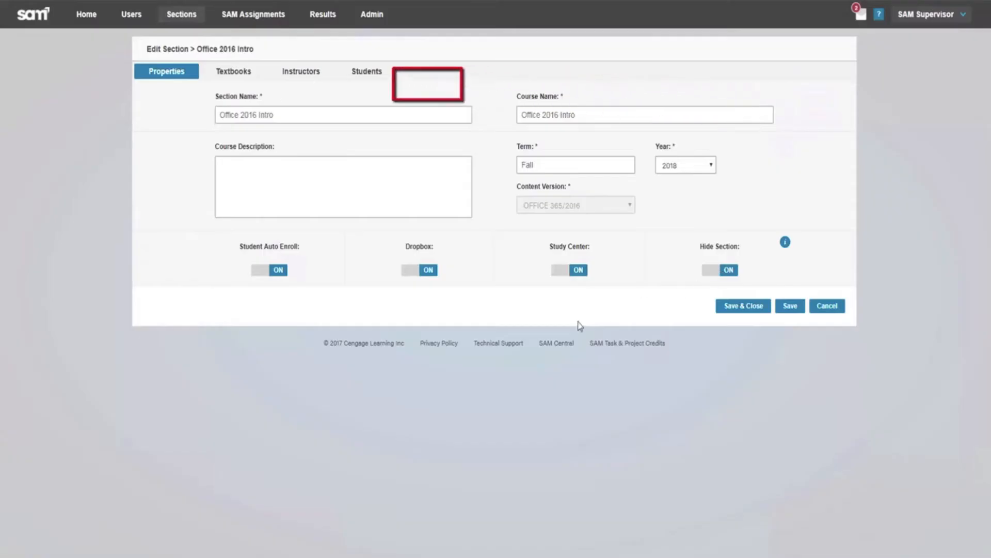
Step: Show the section's Textbooks and browse the expanded list of 113 available textbooks
left_click(233, 71)
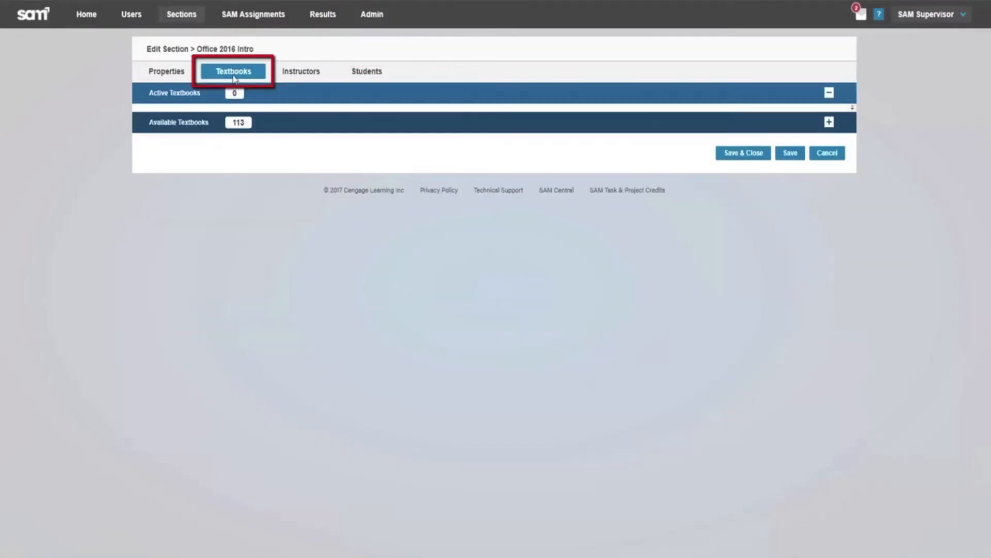
mouse_move(300, 71)
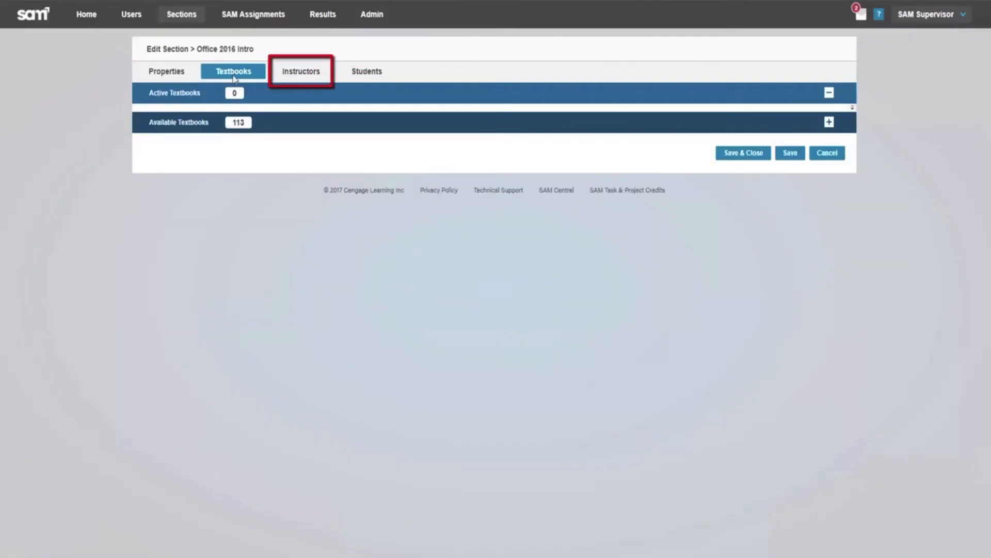
mouse_move(367, 71)
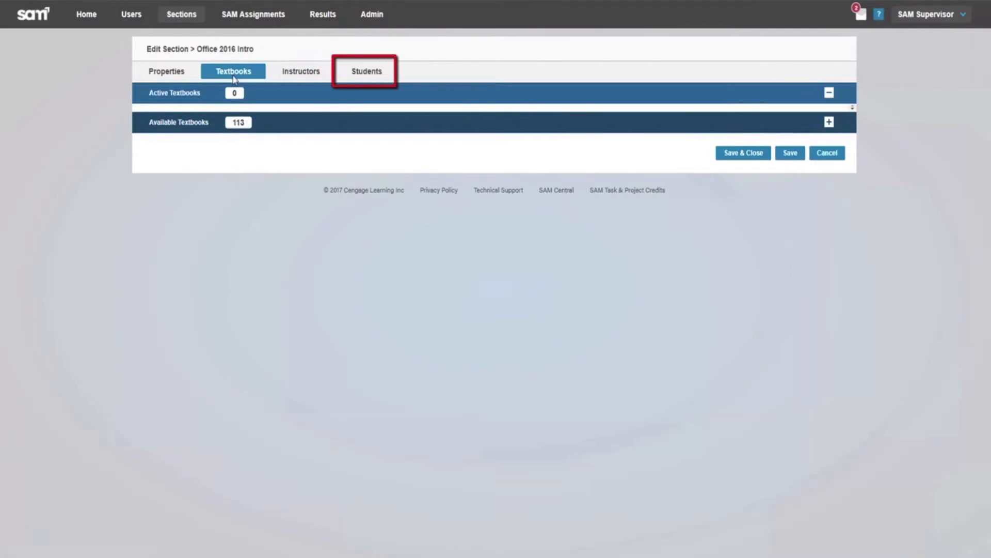
left_click(233, 71)
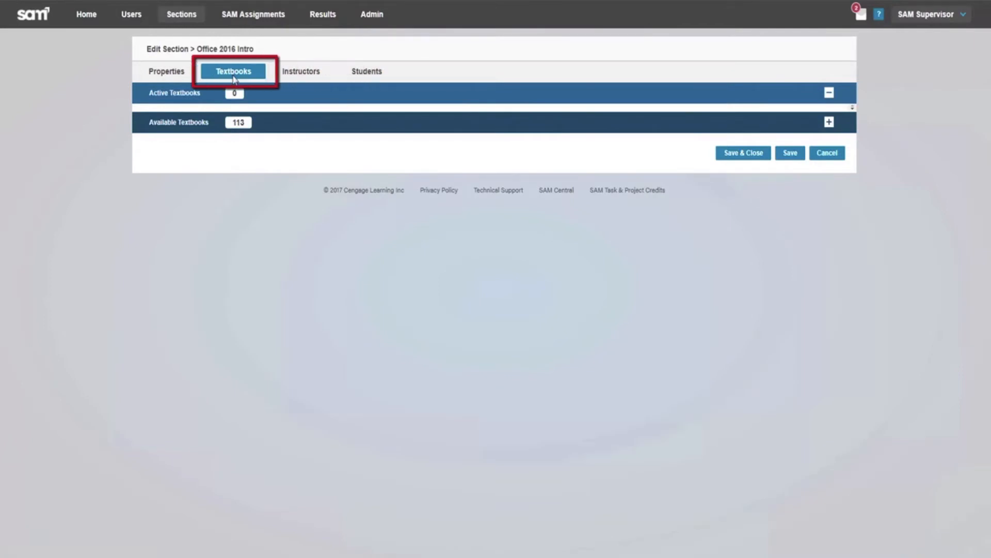
left_click(828, 122)
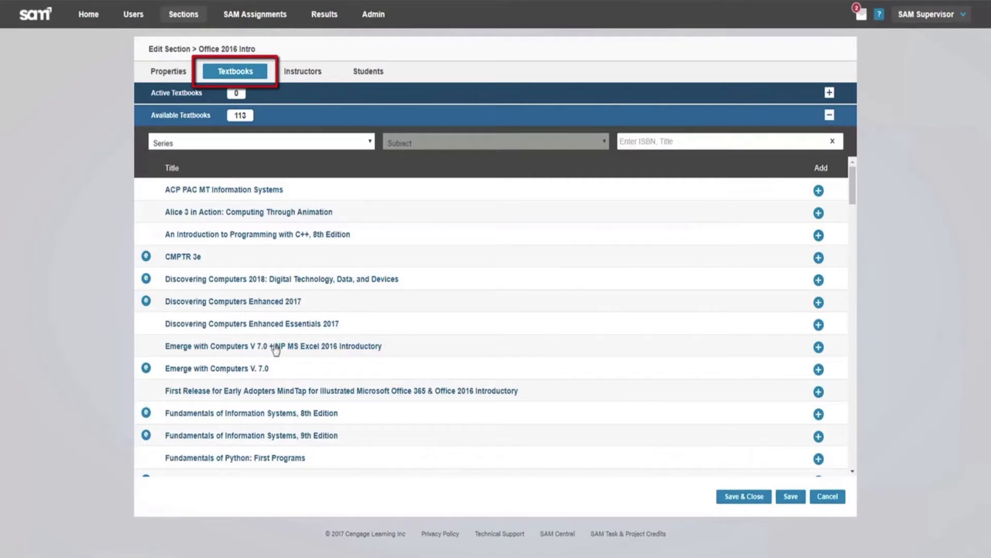
scroll("down", 3)
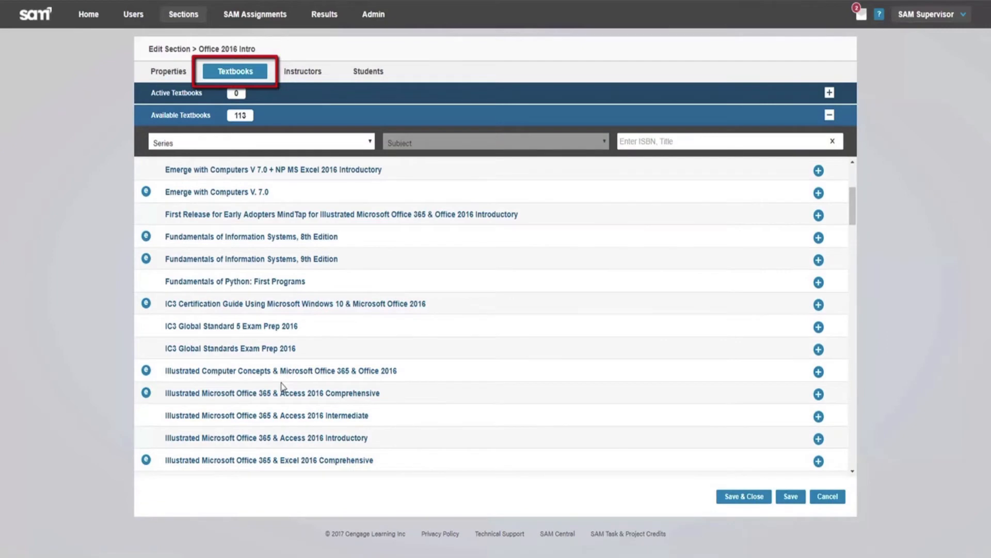
scroll("down", 3)
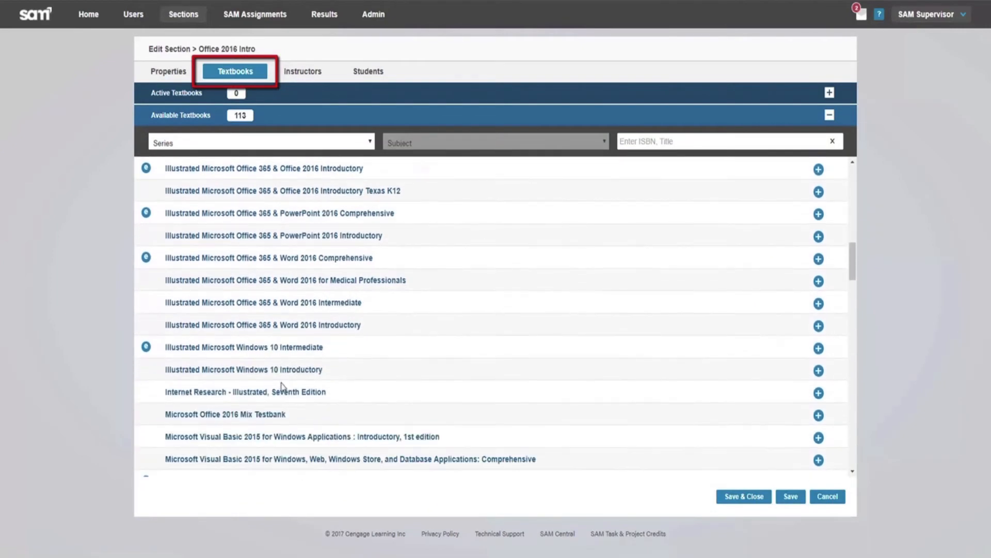
scroll("down", 3)
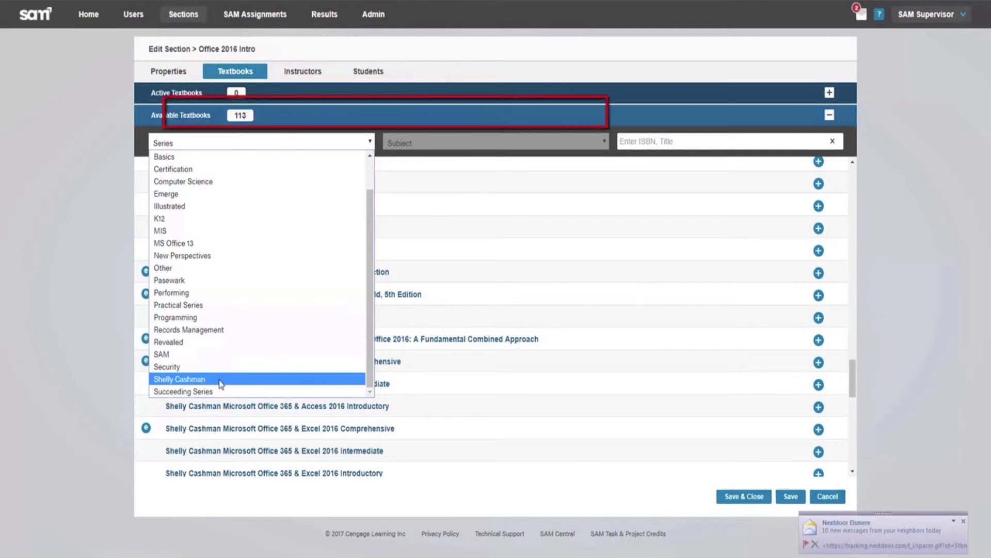
Step: Filter textbooks to the Shelly Cashman series and MS Office 2016 subject, adding the first title
left_click(178, 379)
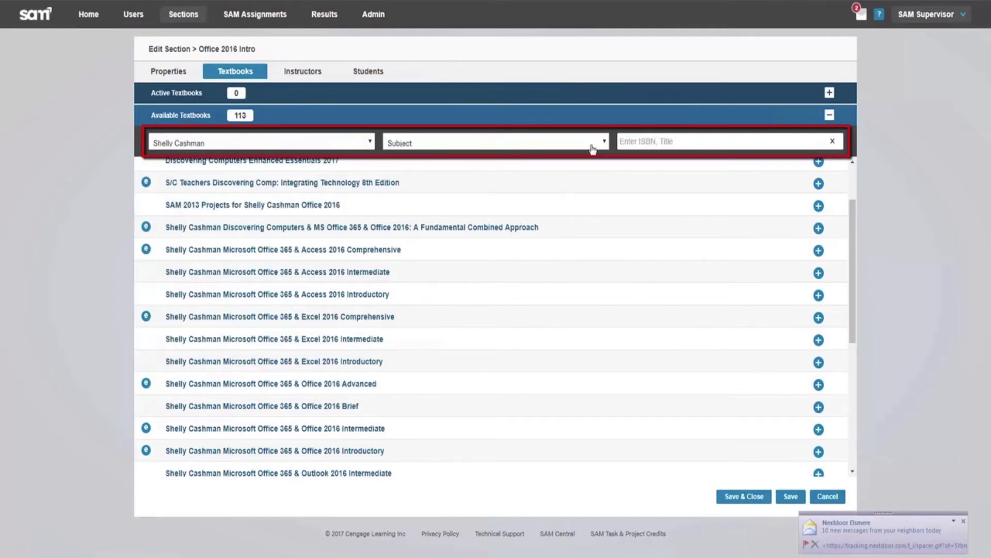
left_click(493, 141)
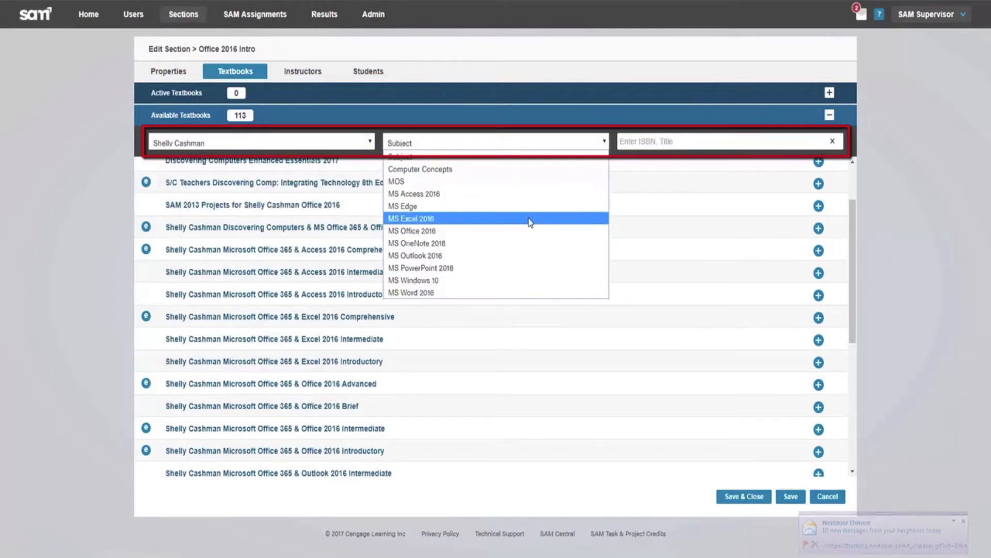
mouse_move(511, 266)
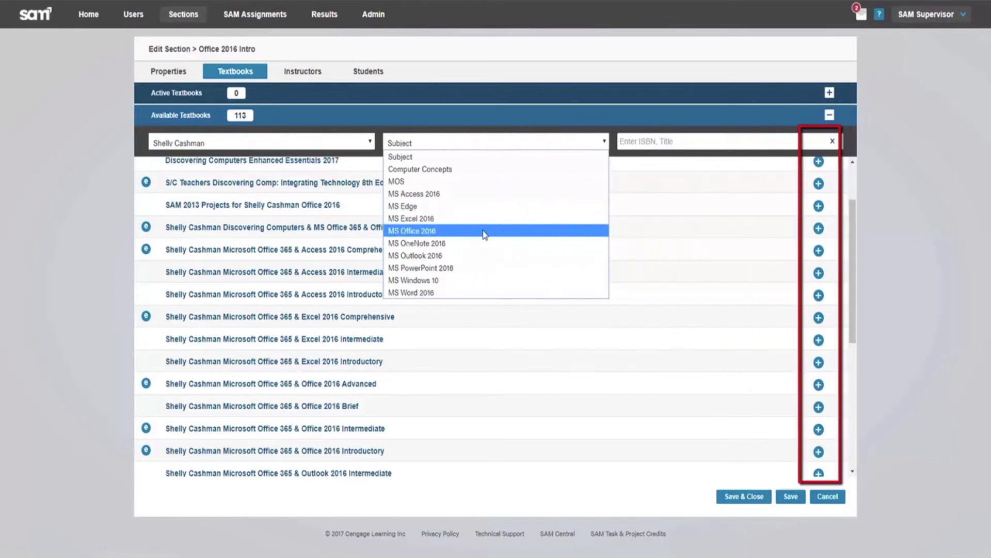
left_click(413, 230)
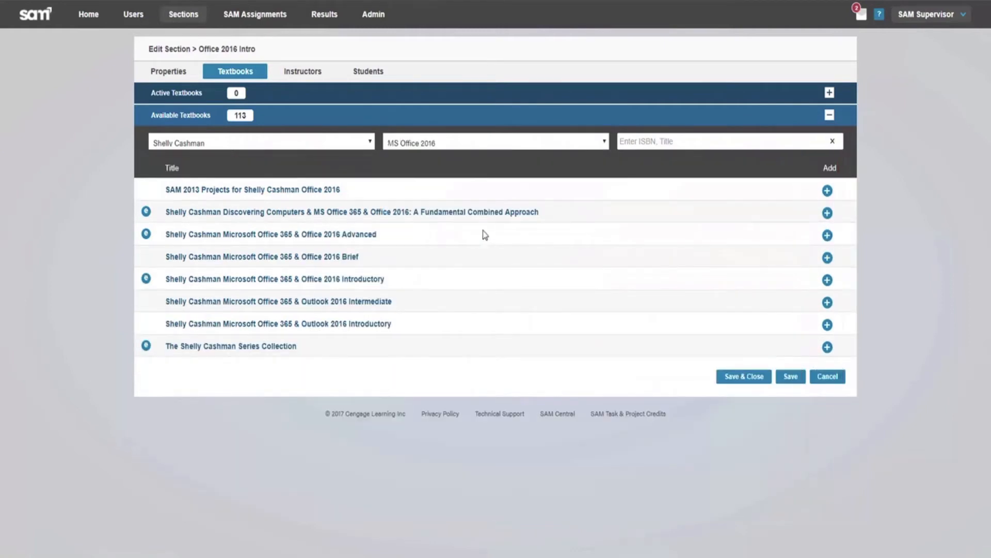
left_click(827, 212)
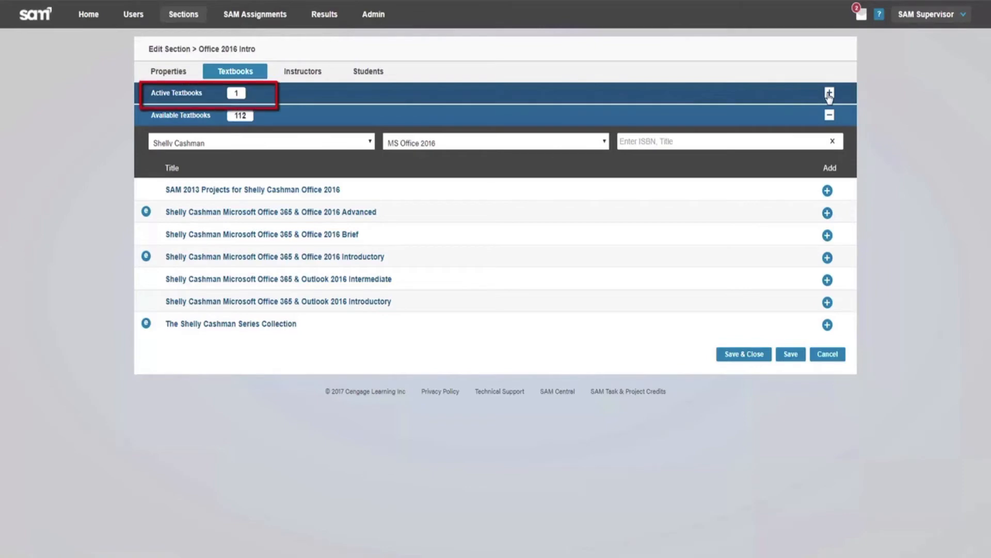
Step: Expand the active textbooks and toggle student readings for the Advanced textbook
left_click(827, 92)
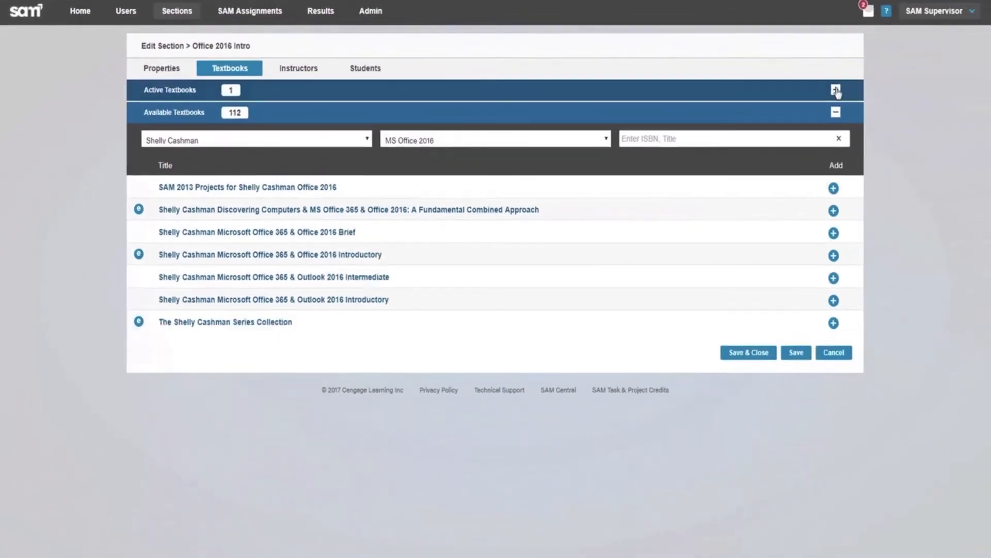
left_click(835, 90)
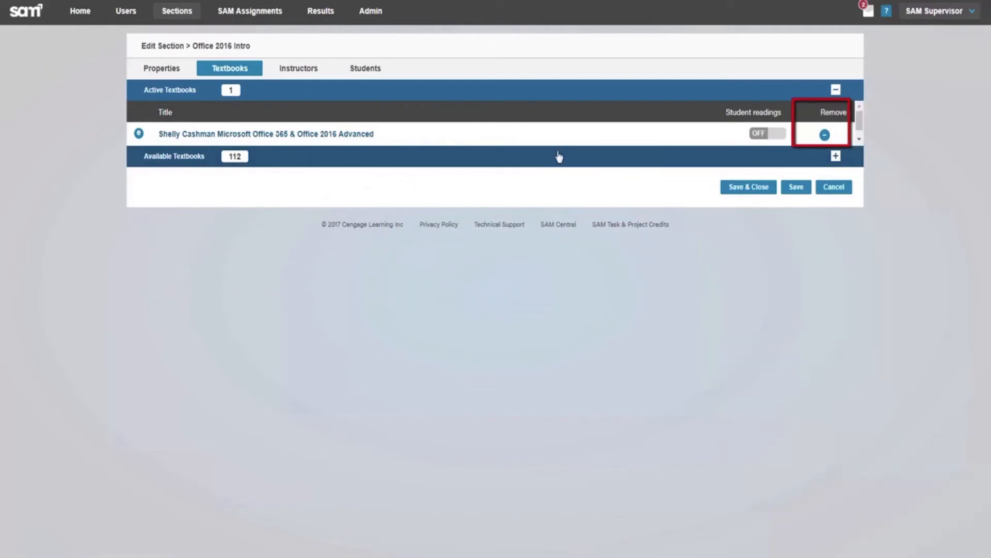
left_click(766, 133)
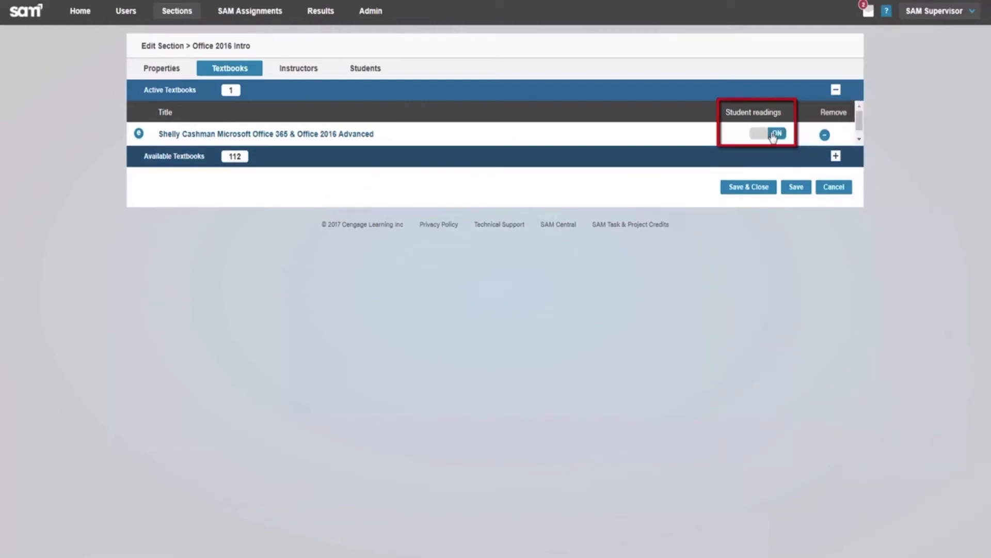
left_click(768, 133)
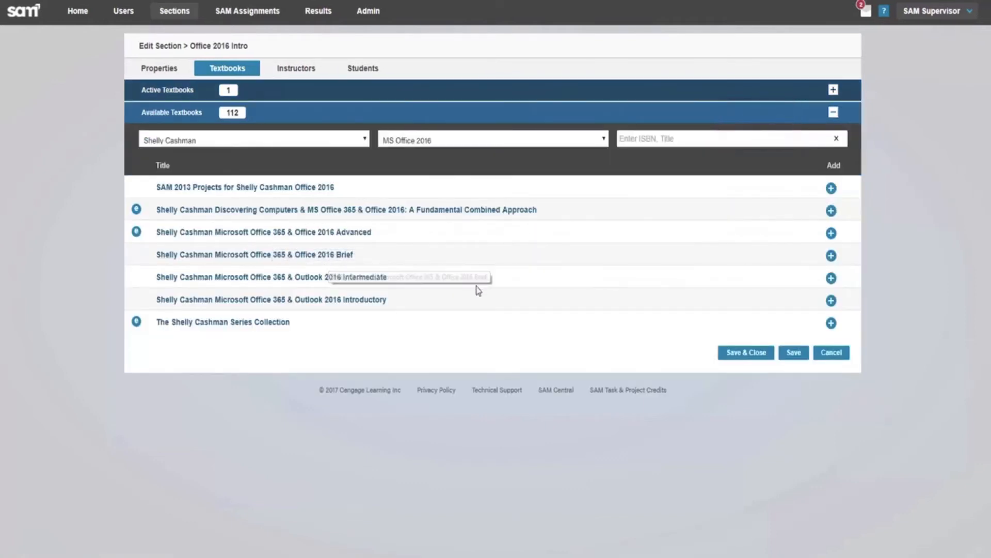
Step: Add the Office 2016 Brief and Advanced textbooks, turn readings on for Advanced and save
left_click(831, 278)
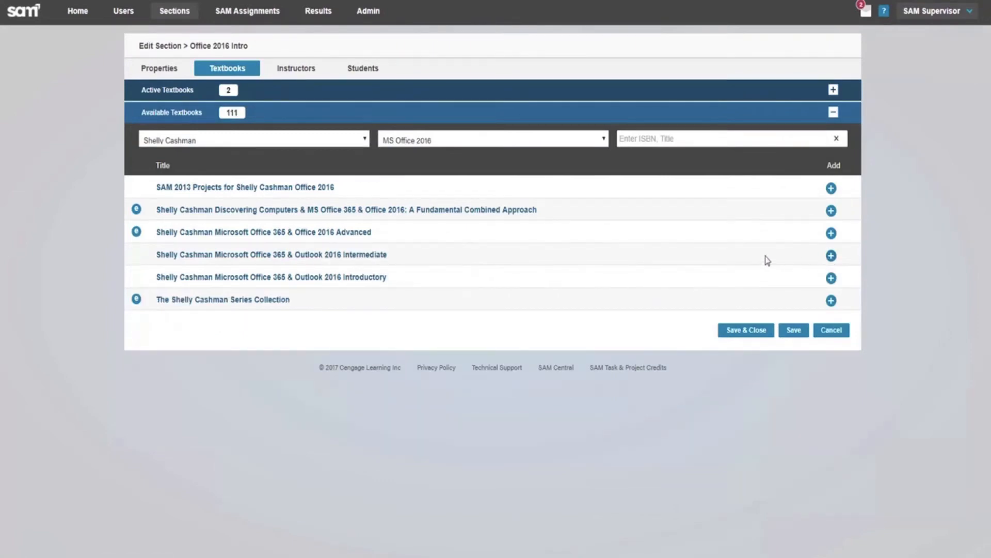
mouse_move(651, 250)
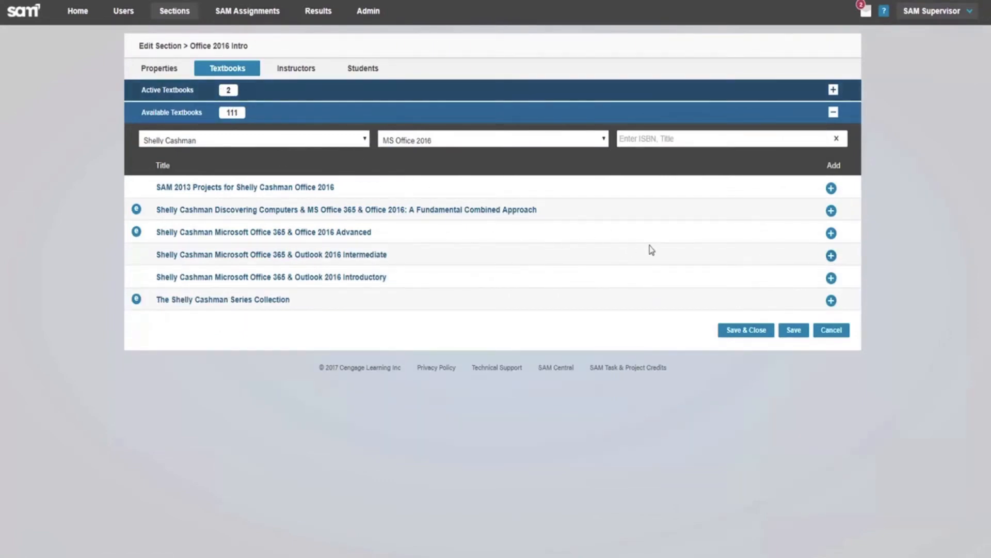
left_click(830, 233)
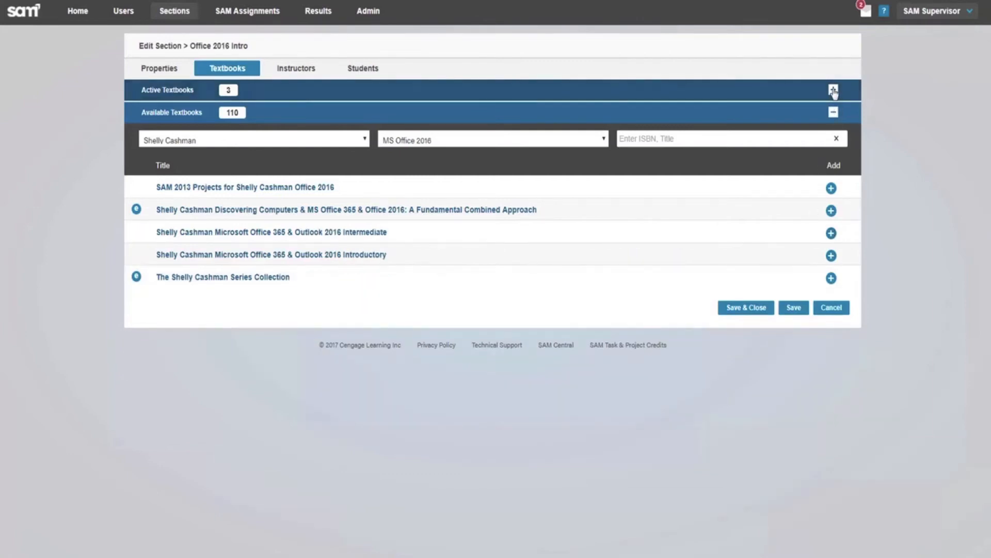
left_click(832, 89)
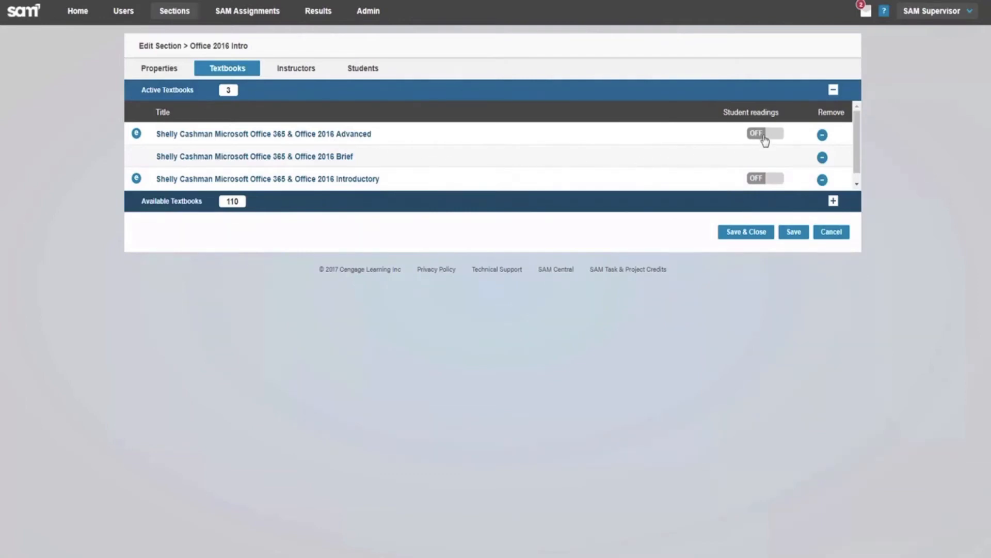
left_click(765, 134)
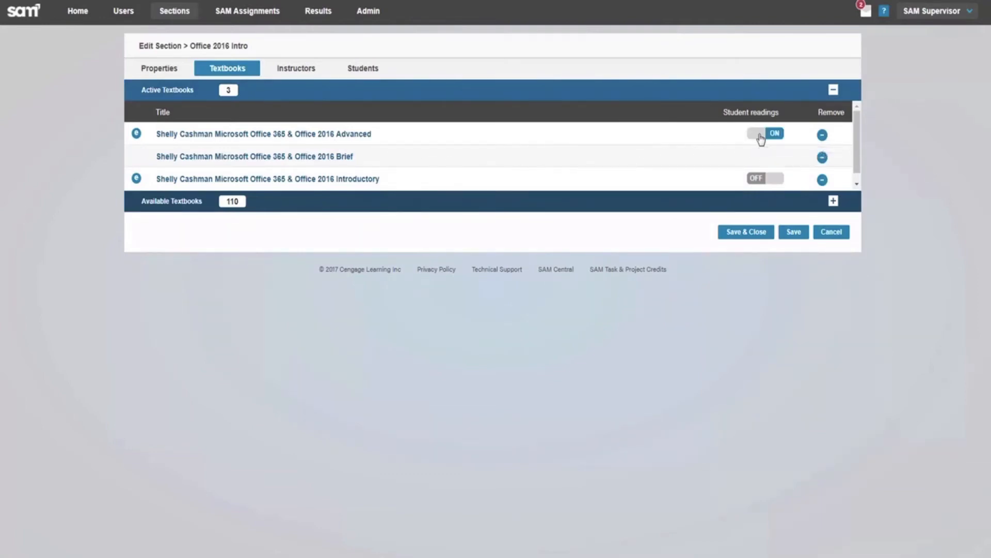
mouse_move(562, 331)
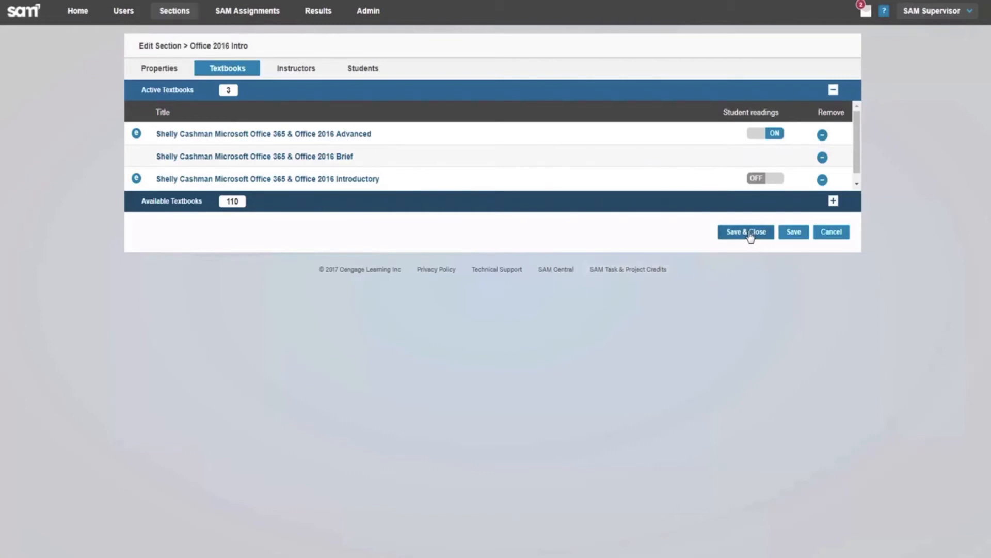
left_click(746, 232)
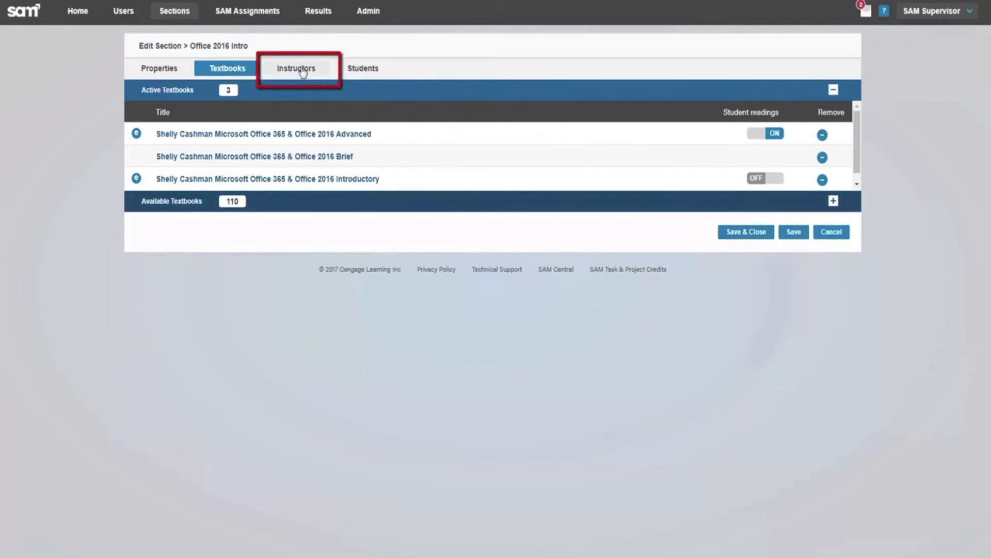
Step: Add Instructor, SAM as a second instructor with ownership set to YES
left_click(297, 68)
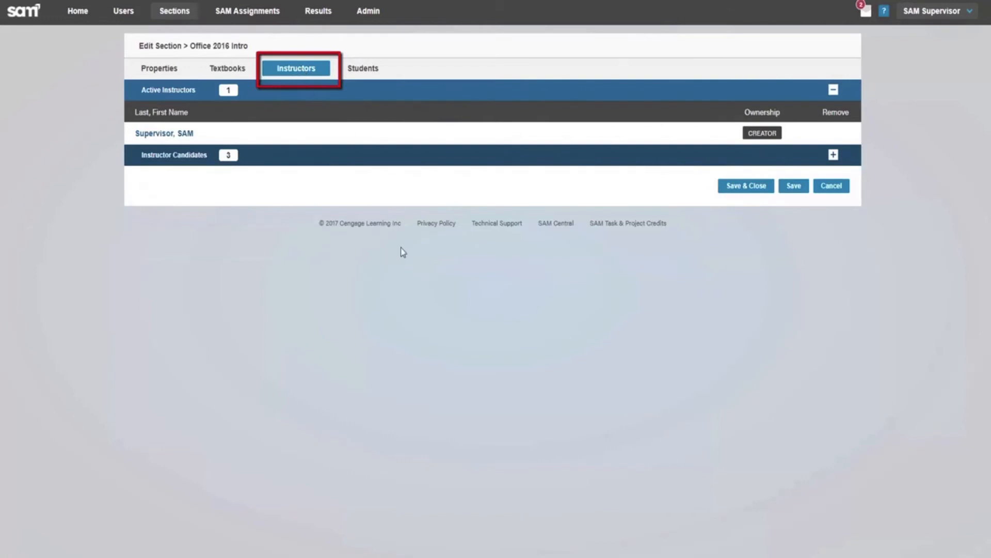
left_click(833, 154)
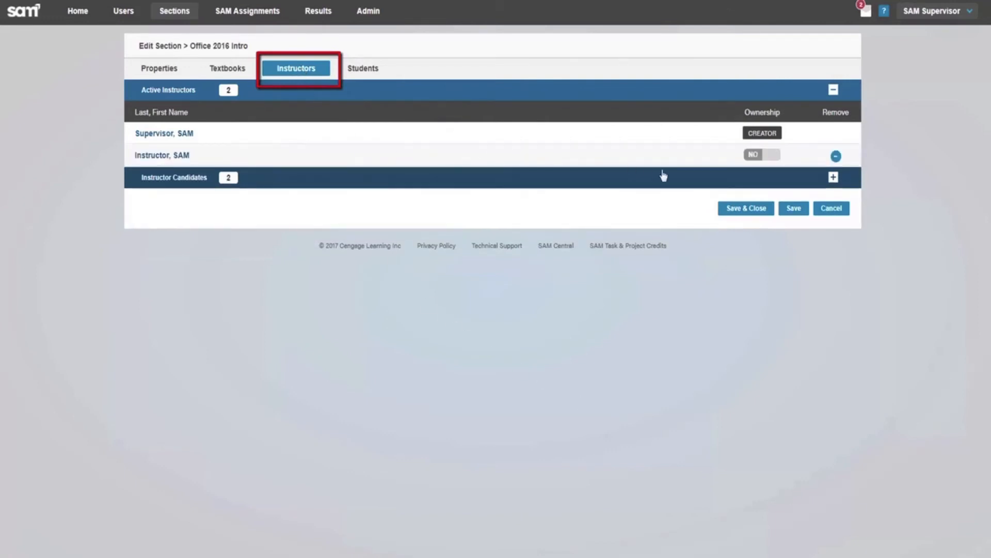
left_click(762, 154)
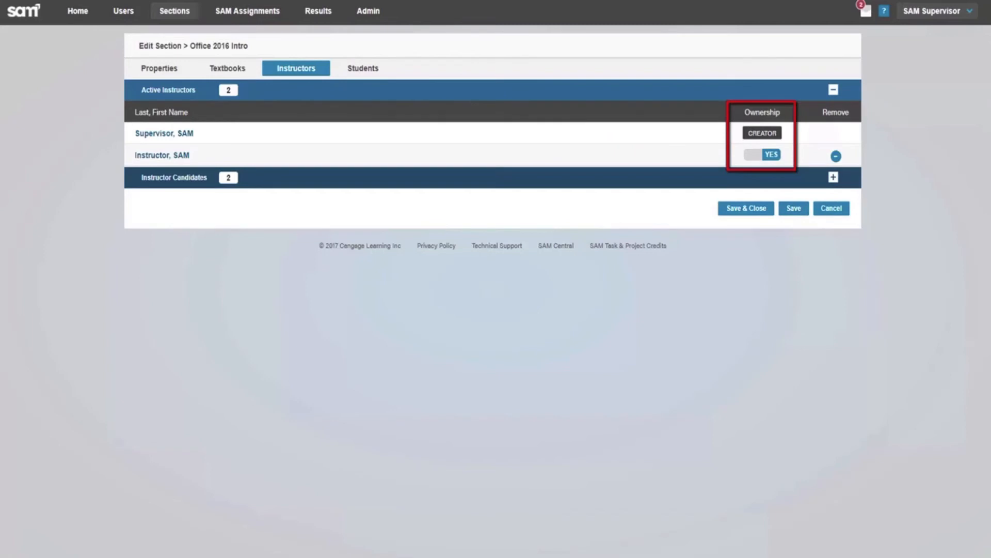
mouse_move(363, 72)
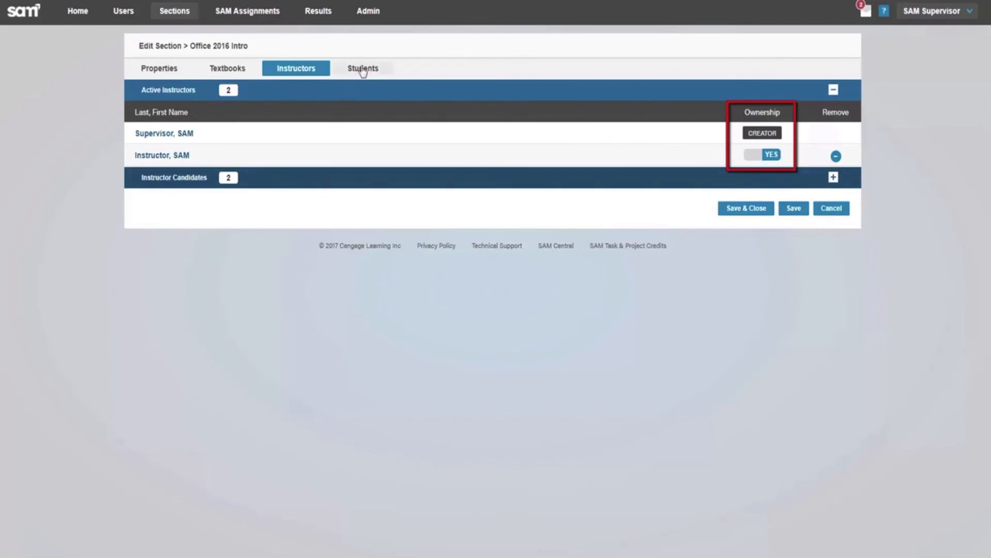
left_click(363, 69)
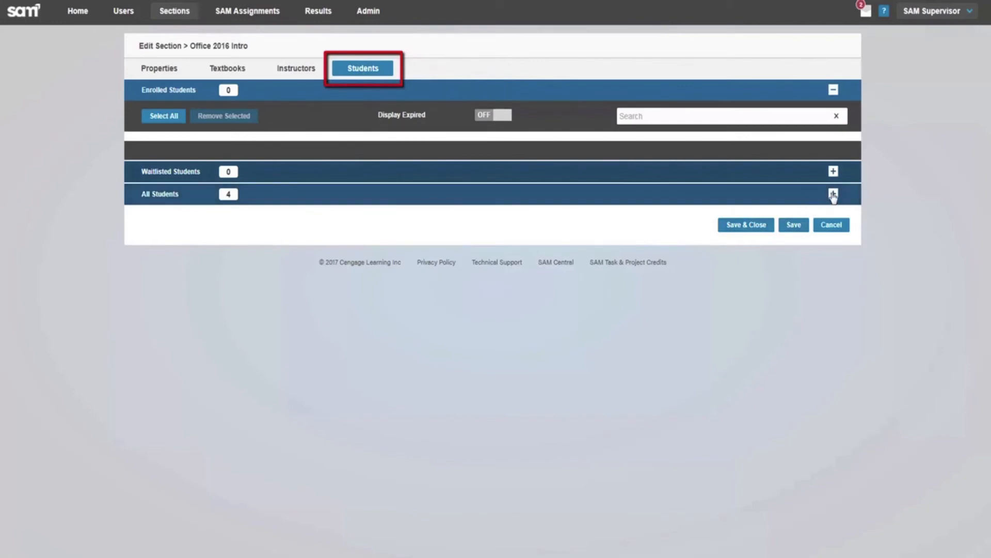
Step: Tick the first two students in the All Students list and save the selection
left_click(833, 195)
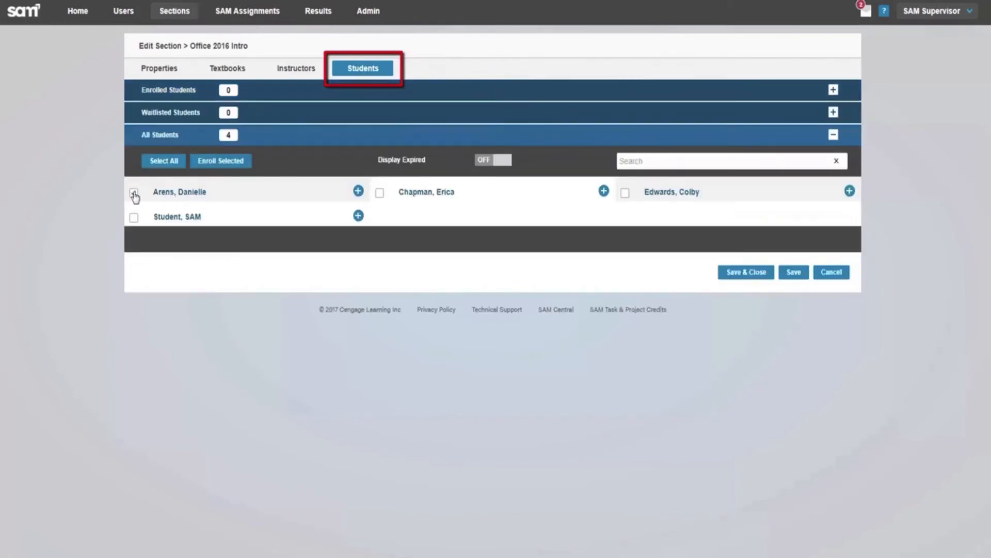
left_click(133, 193)
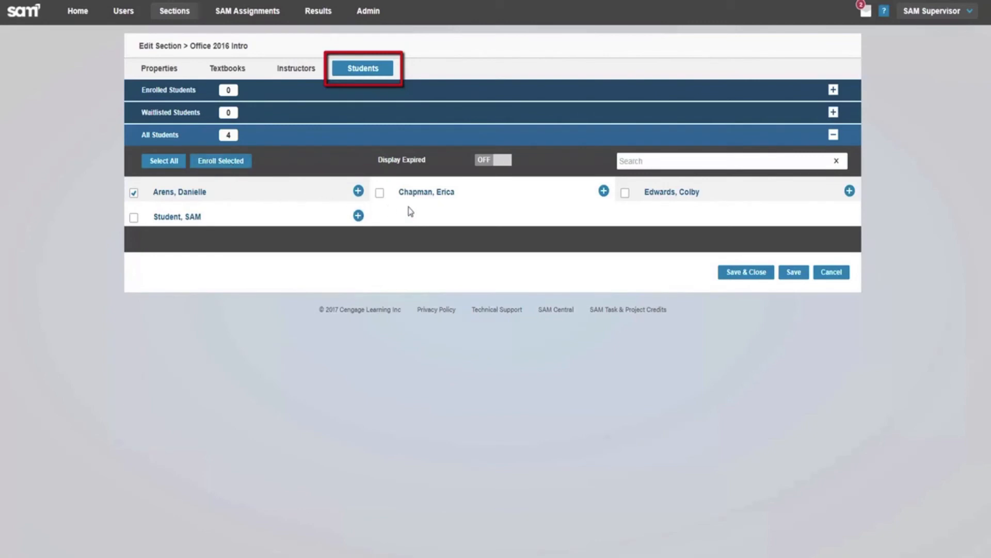
left_click(380, 192)
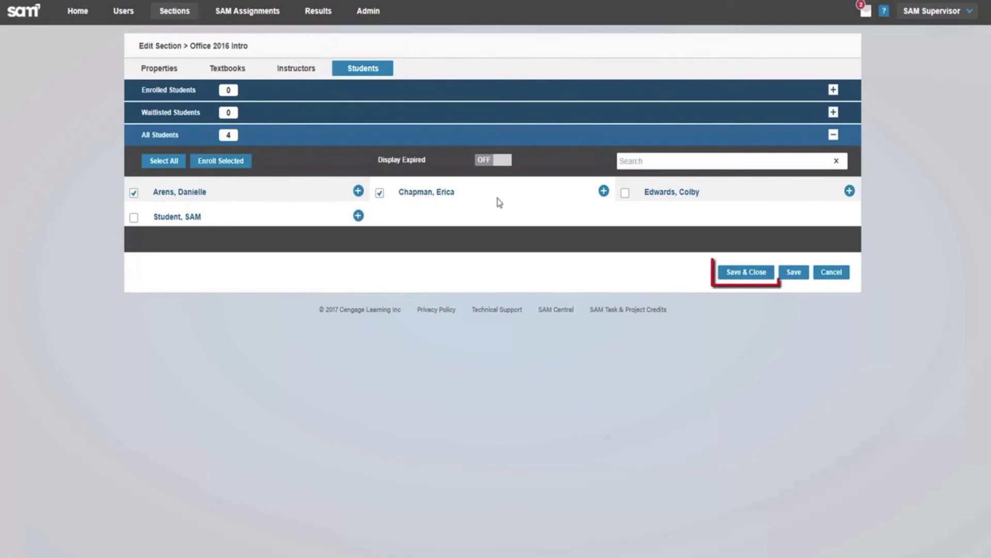
left_click(625, 192)
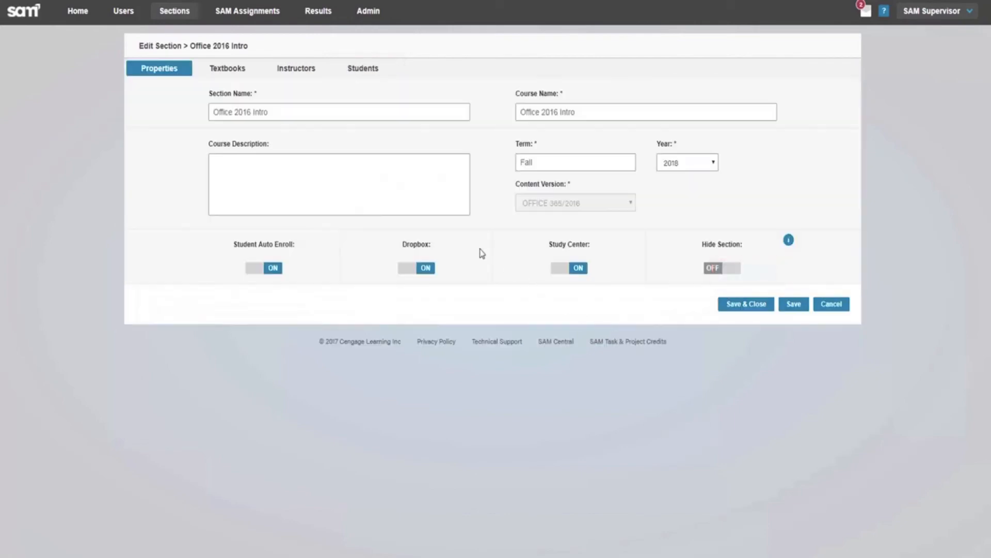
Step: Switch the section's Dropbox off and hide it from students
left_click(415, 268)
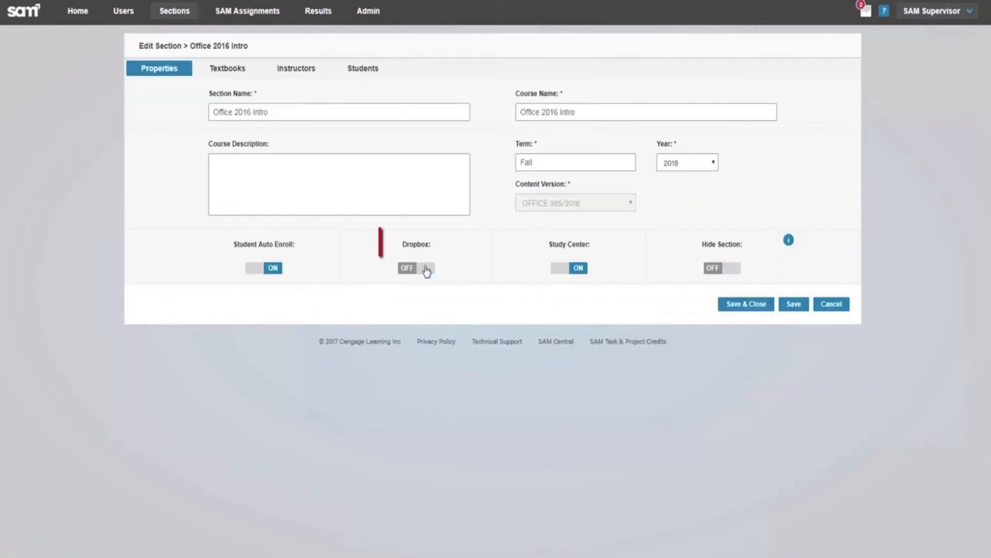
left_click(417, 268)
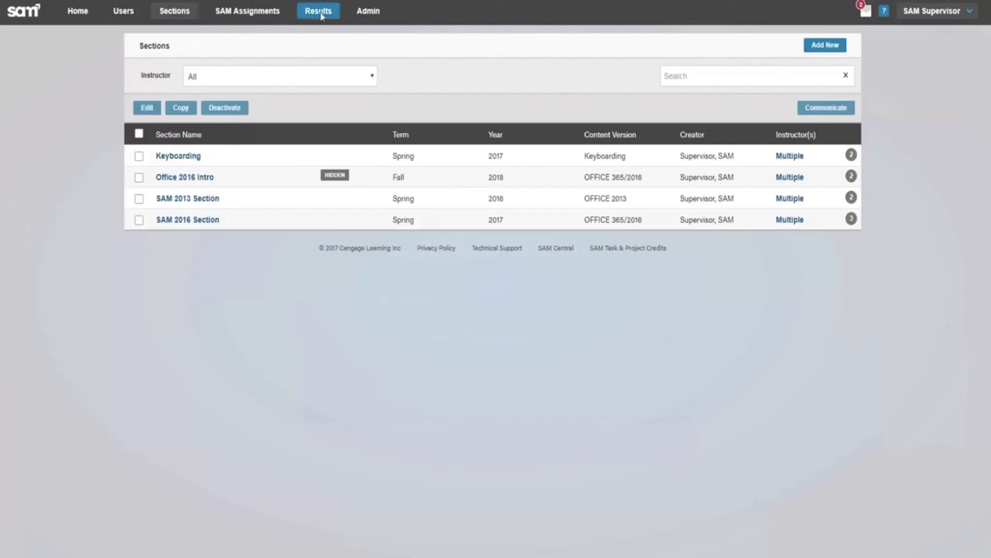
Step: In Results Dropbox, show the files for SAM 2016 Section (Spring 2017)
left_click(318, 11)
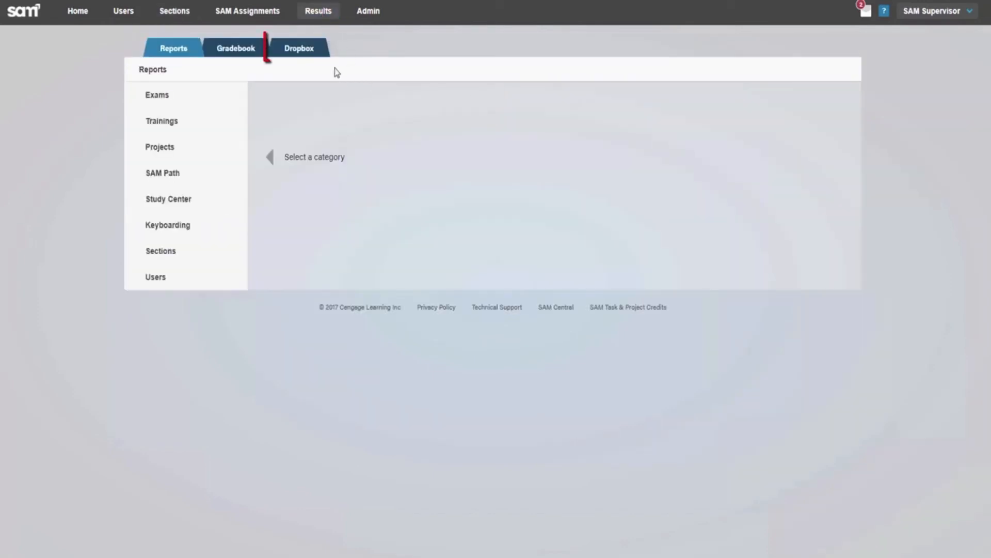
left_click(299, 48)
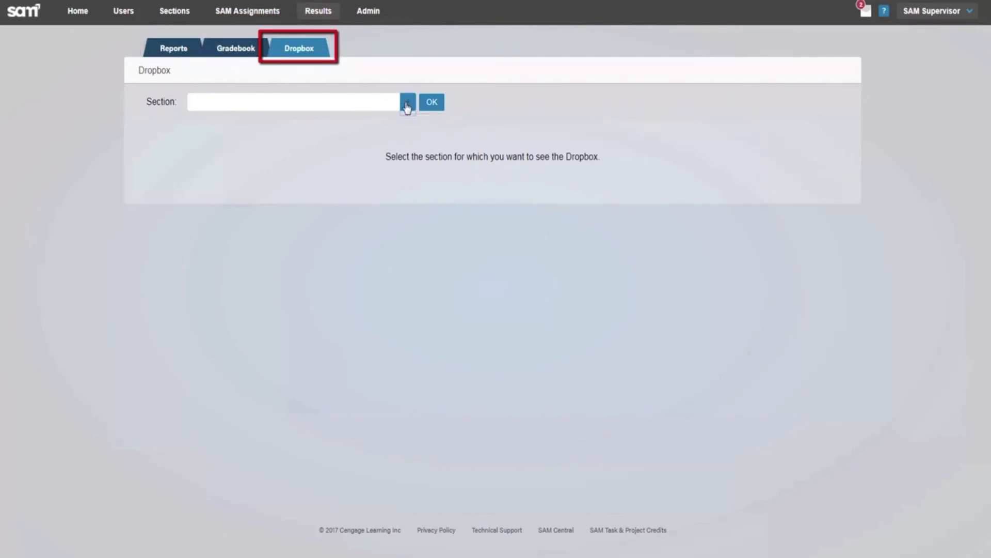
left_click(407, 102)
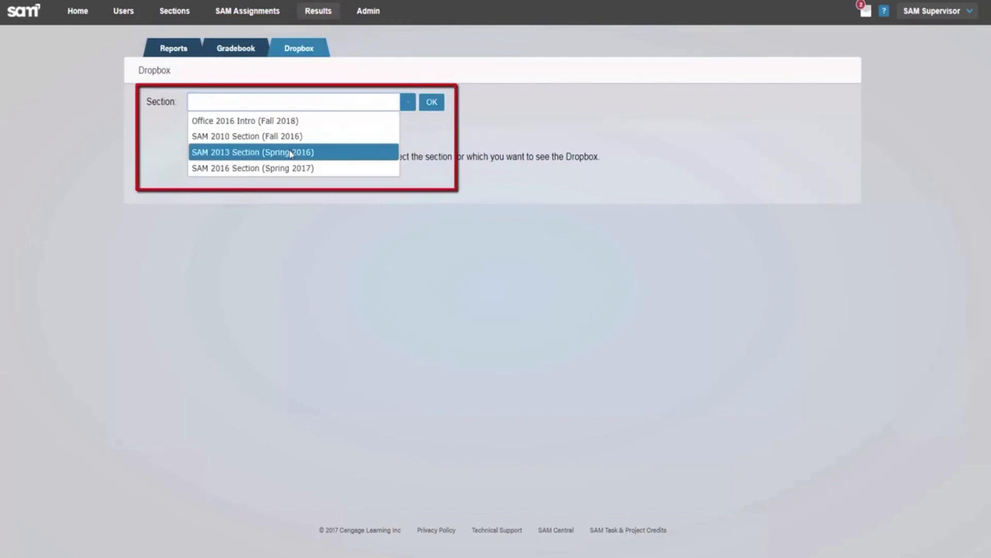
mouse_move(266, 173)
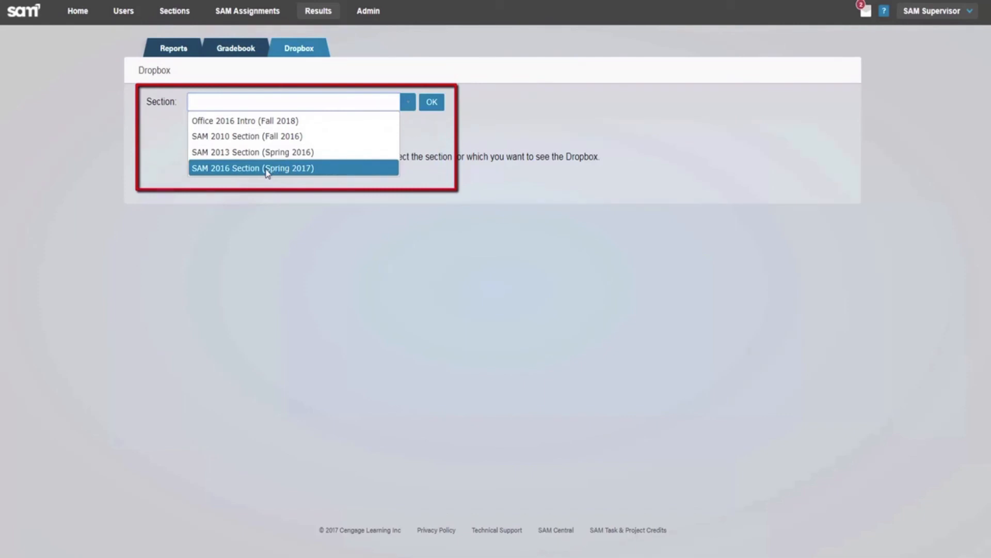
left_click(266, 168)
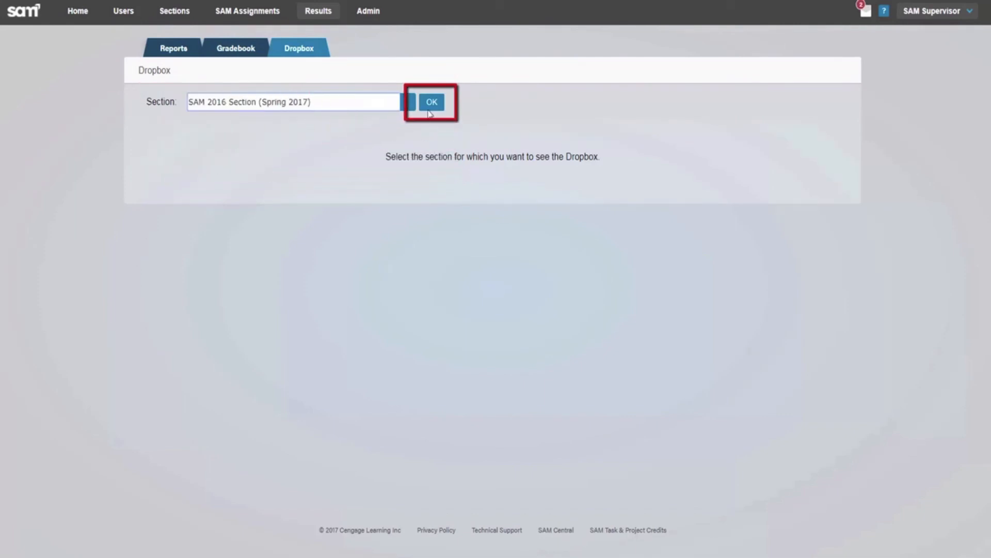
left_click(434, 102)
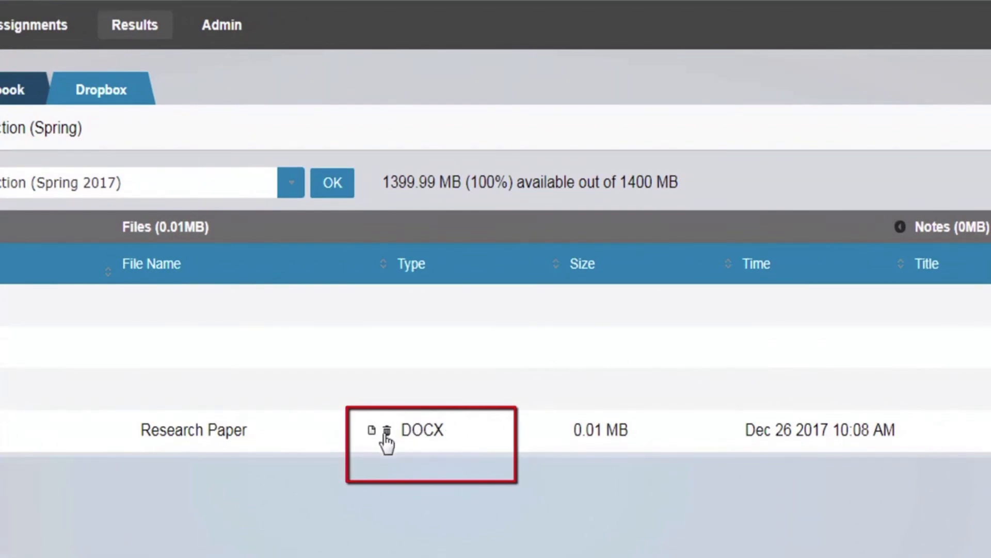
mouse_move(387, 430)
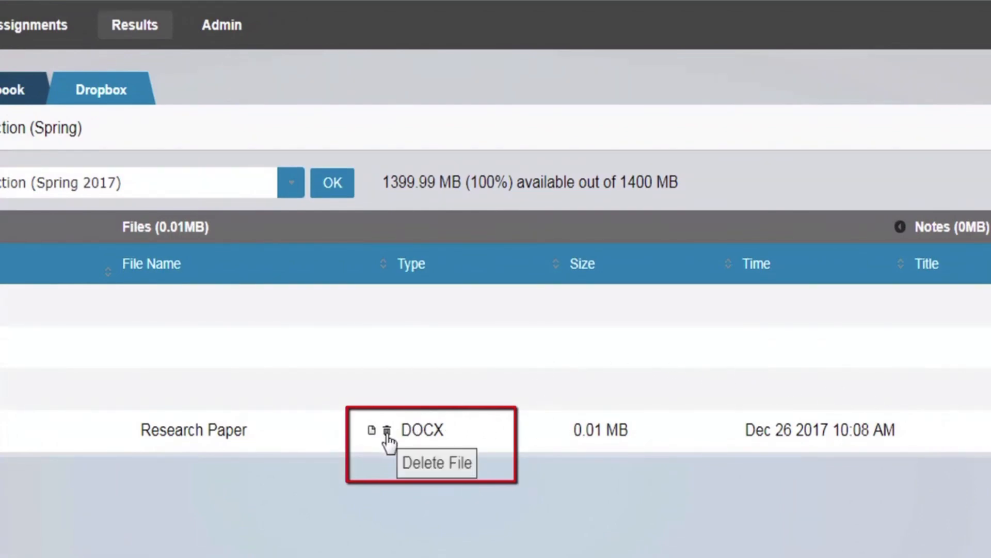
Step: Delete the student's Research Paper DOCX, bringing up the Delete File confirmation
left_click(387, 432)
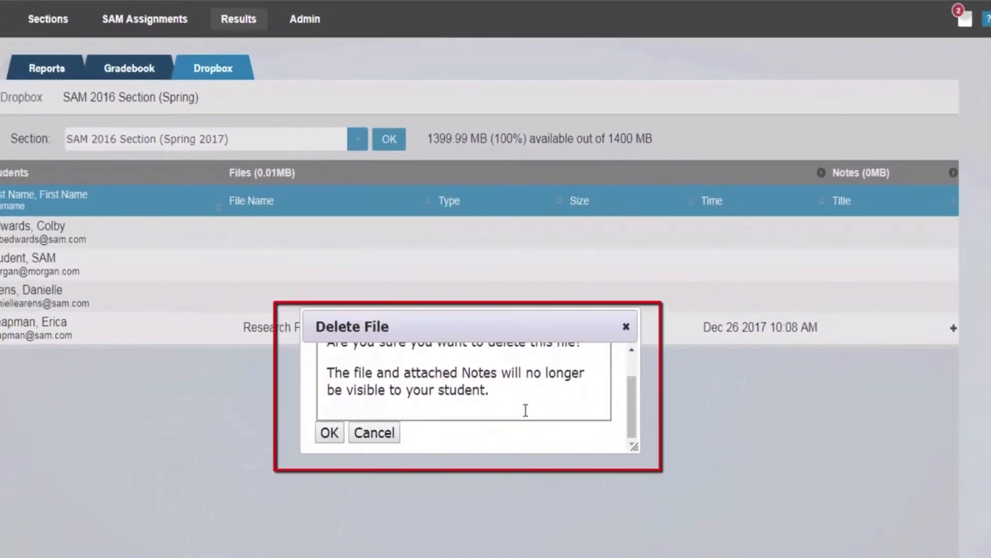